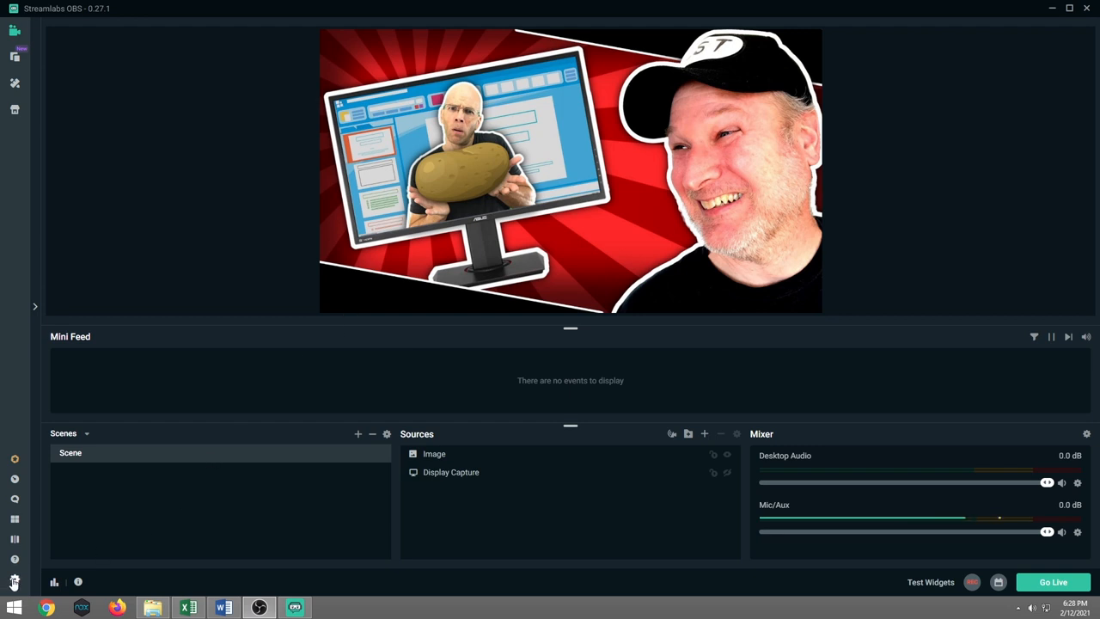
mouse_move(14, 574)
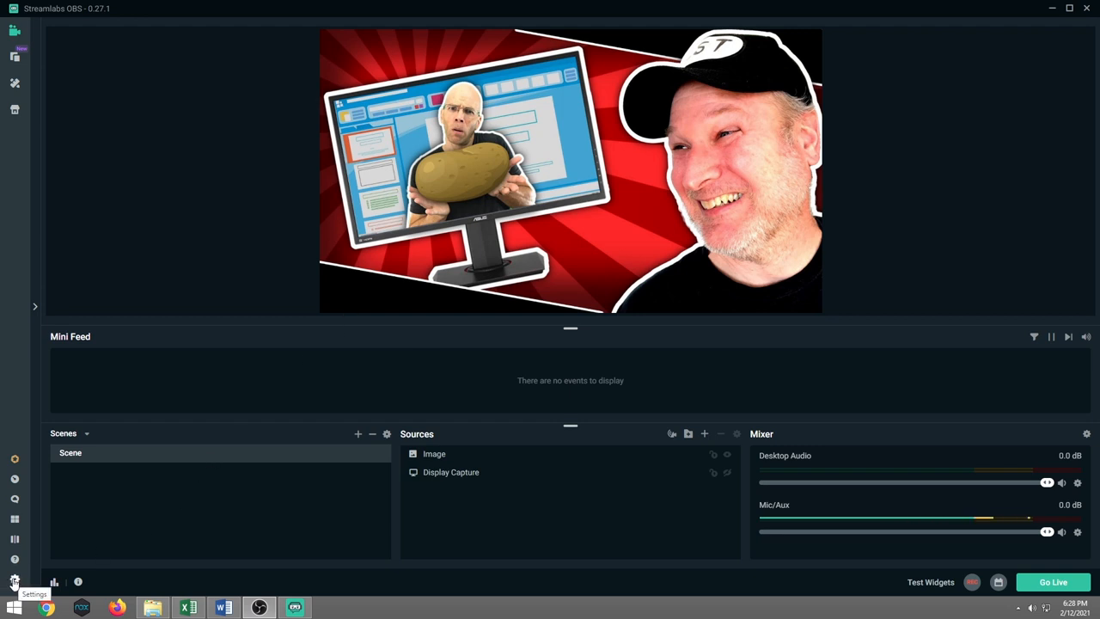
- Show the General settings with cache, hardware acceleration and language options
click(14, 577)
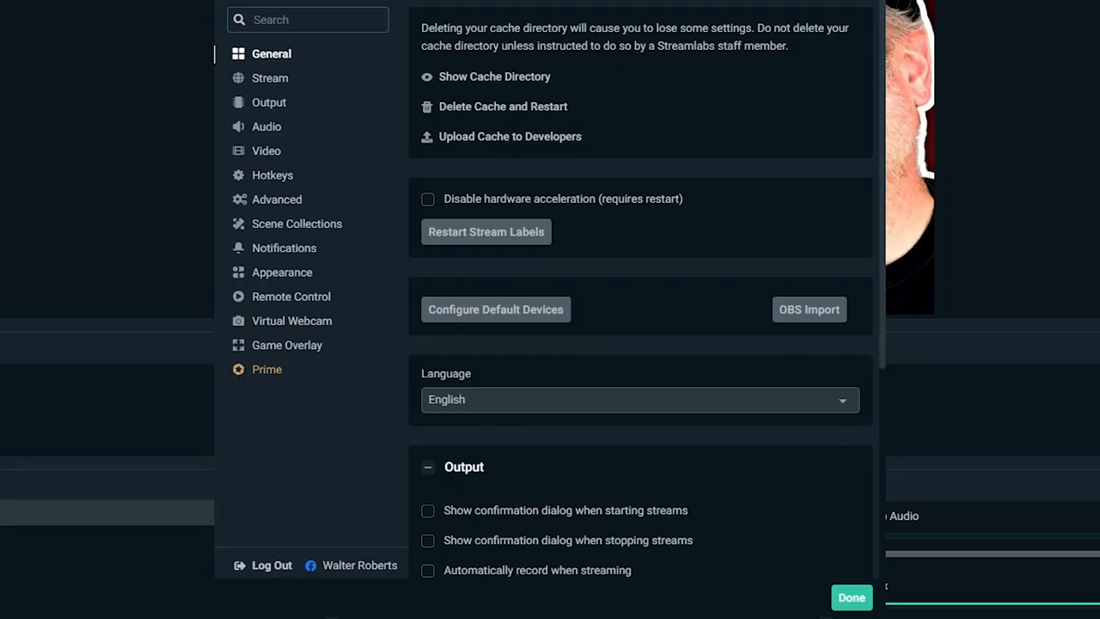
mouse_move(296, 585)
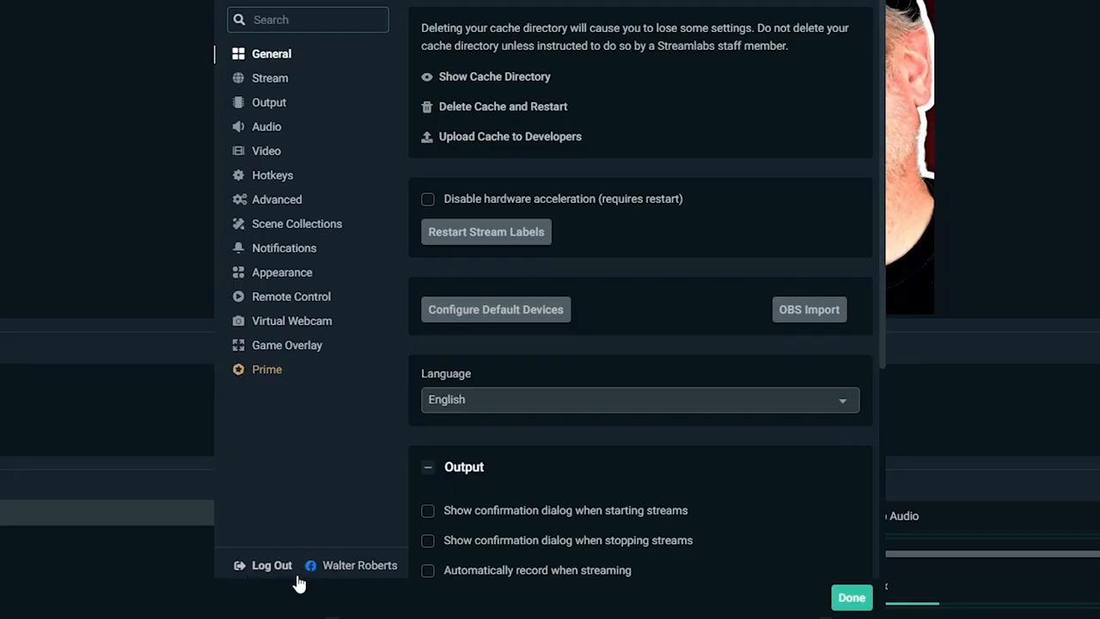
mouse_move(302, 581)
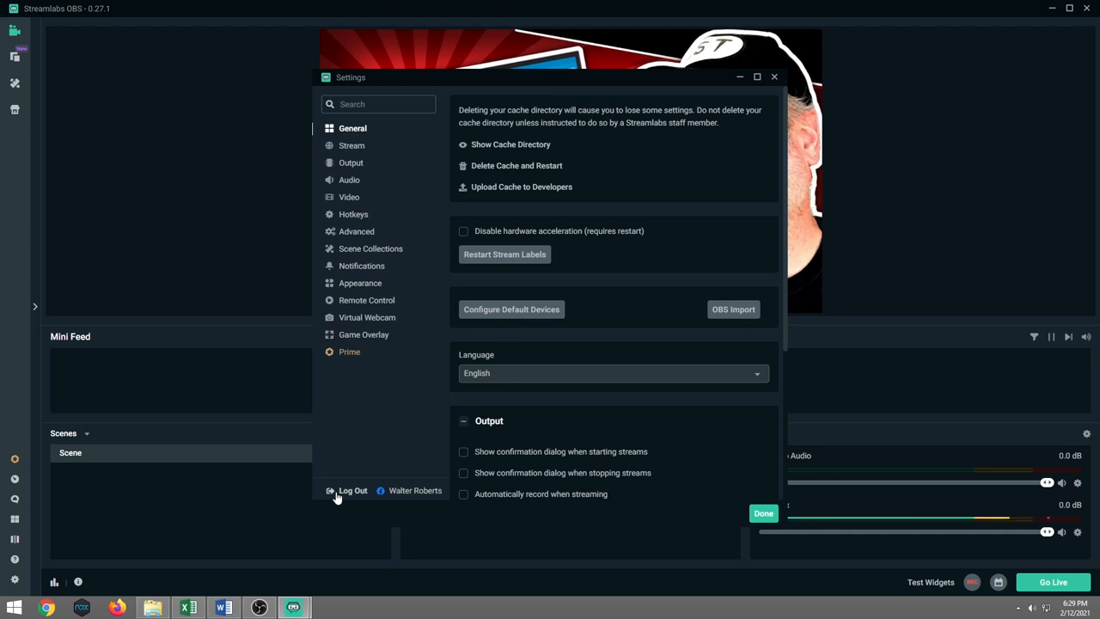
mouse_move(396, 214)
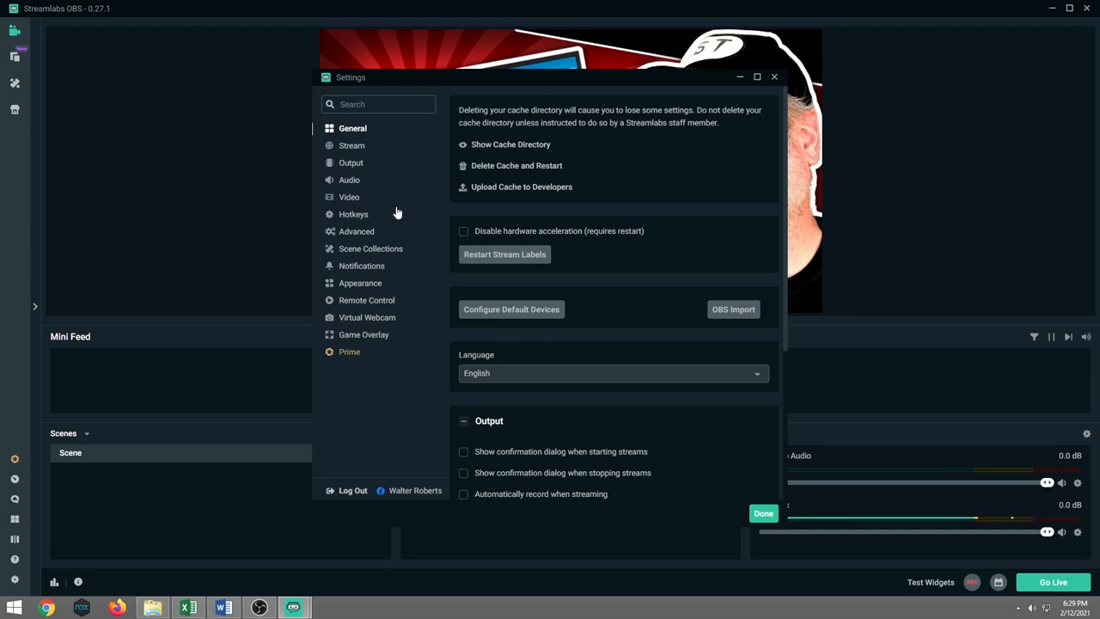
- Show Stream Destinations with Facebook logged in and Twitch and YouTube unlinked
click(351, 145)
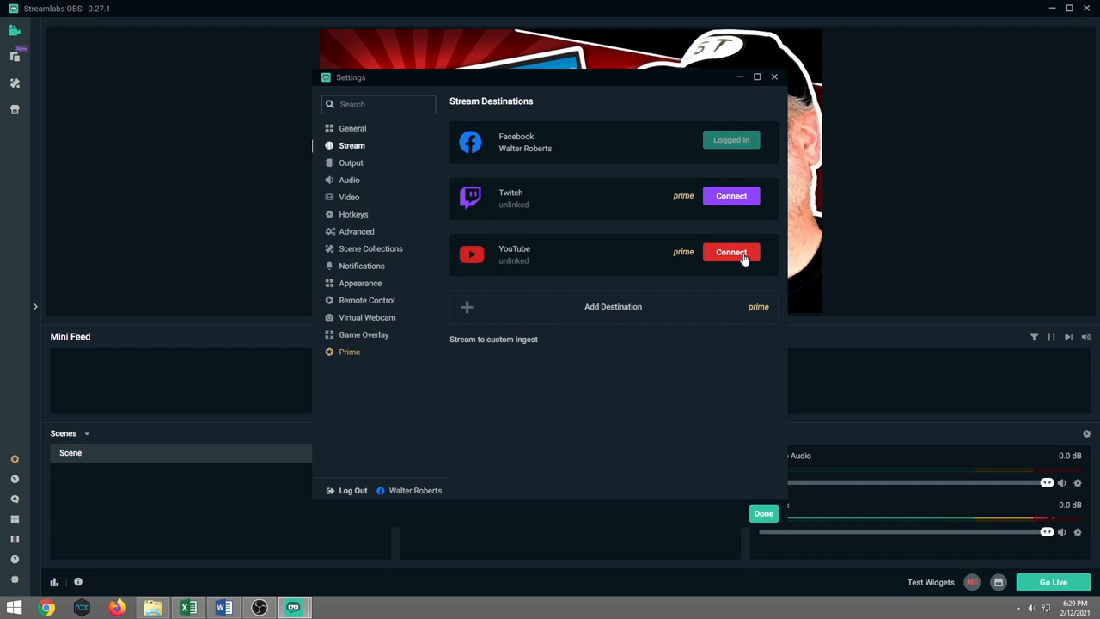
mouse_move(727, 220)
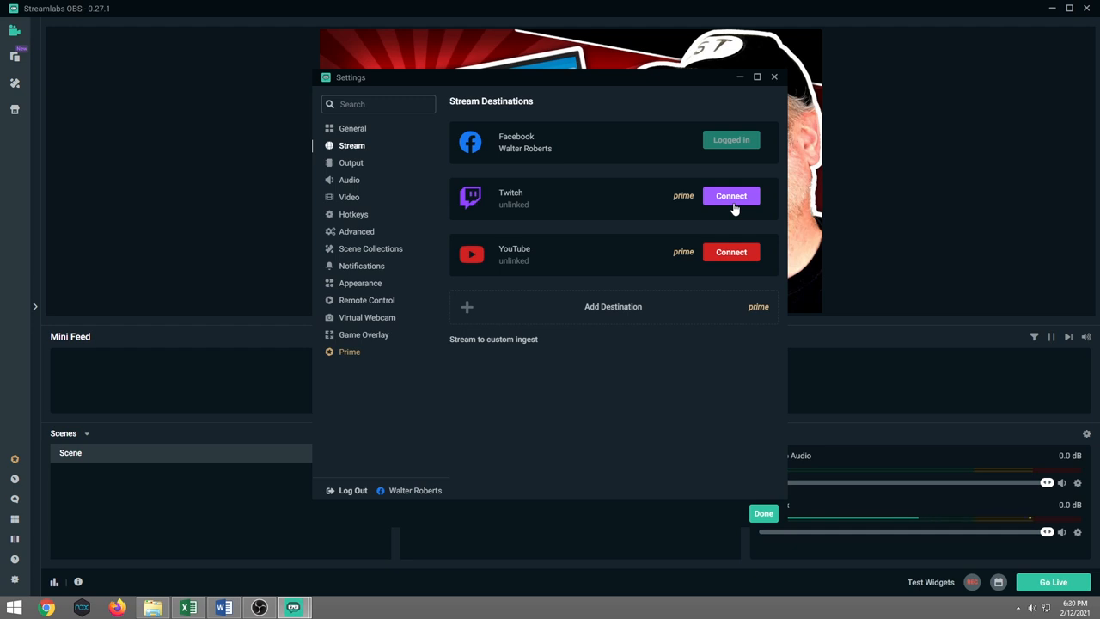
mouse_move(660, 127)
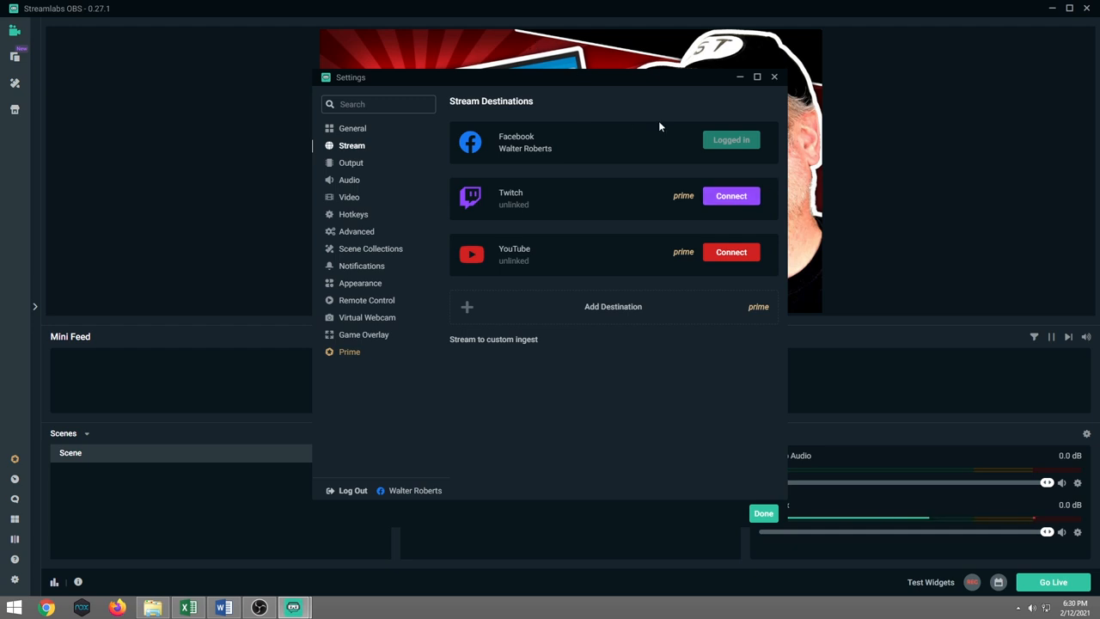
mouse_move(677, 145)
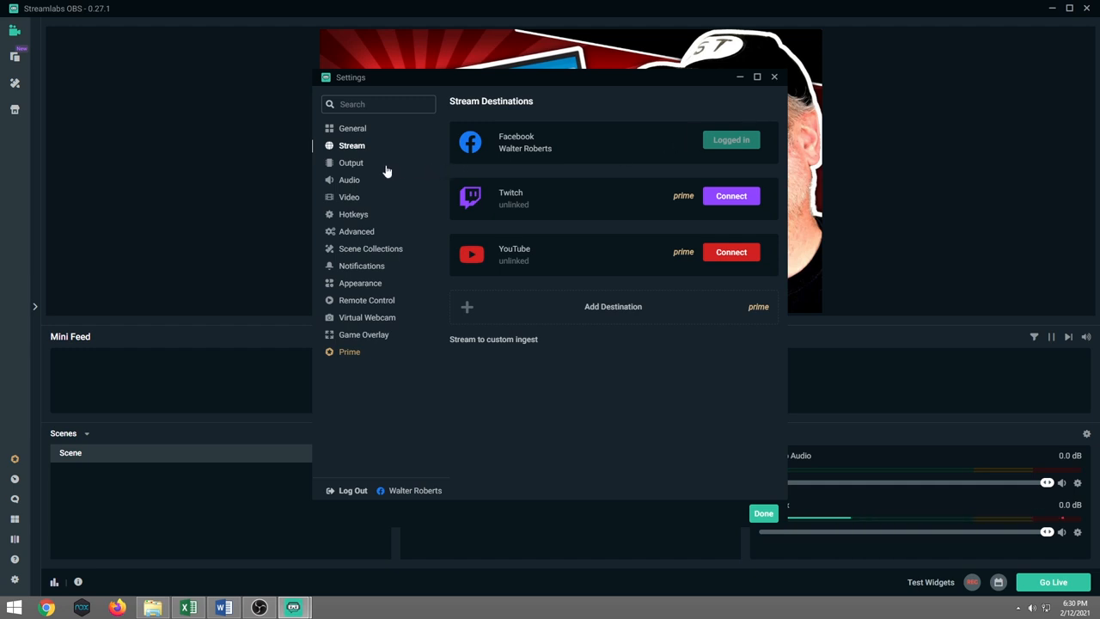
mouse_move(354, 163)
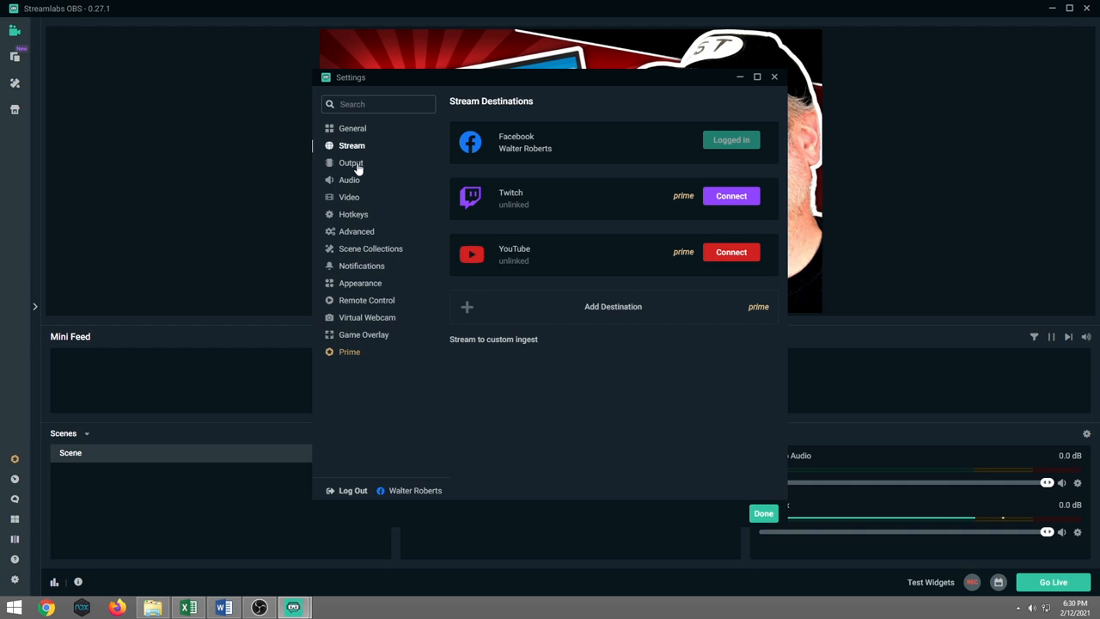
- Set the streaming encoder in Output settings to Hardware (NVENC) with Quality preset
click(351, 161)
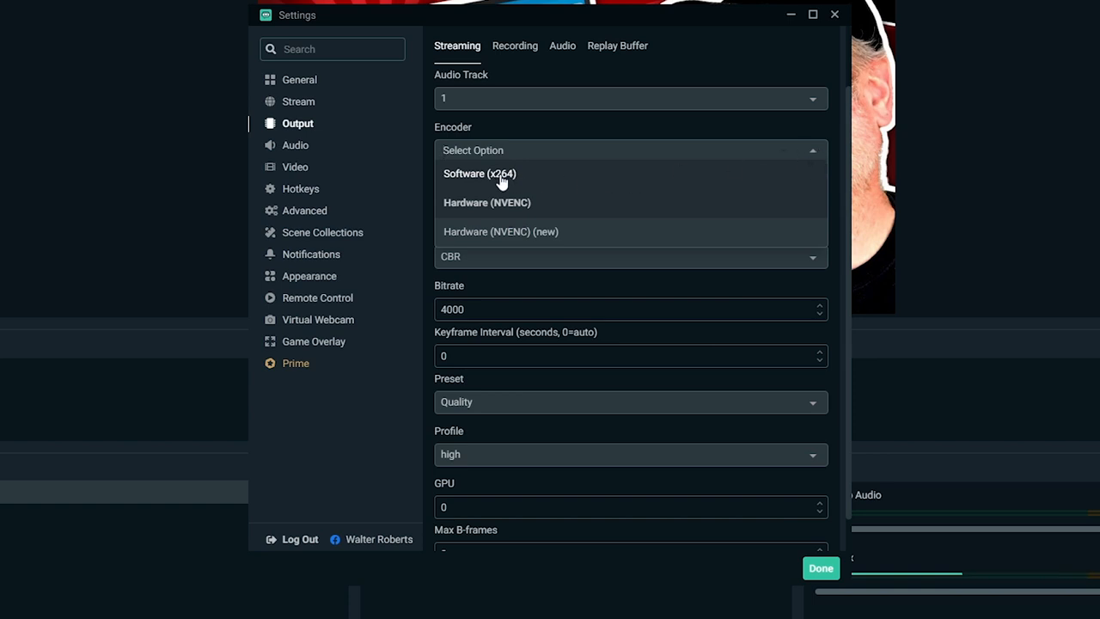
click(480, 174)
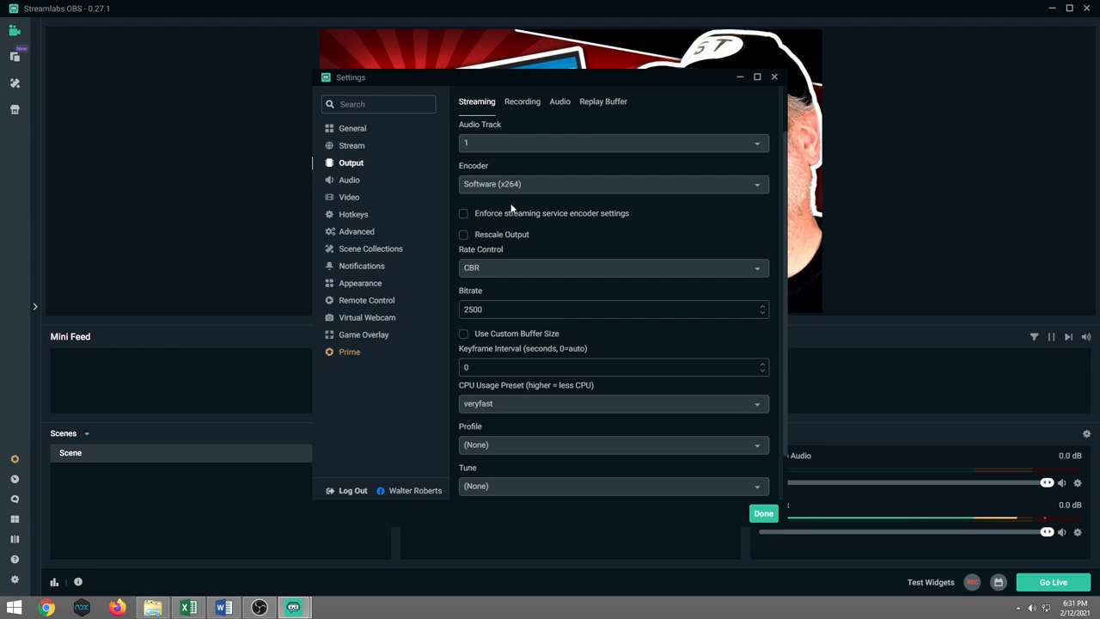
click(612, 182)
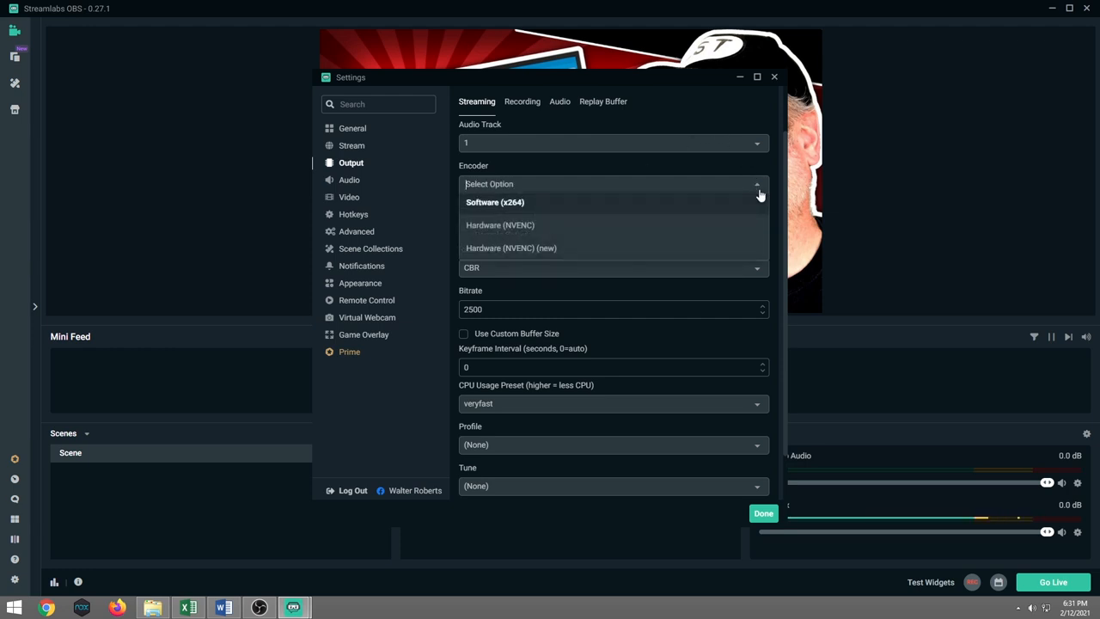
click(499, 225)
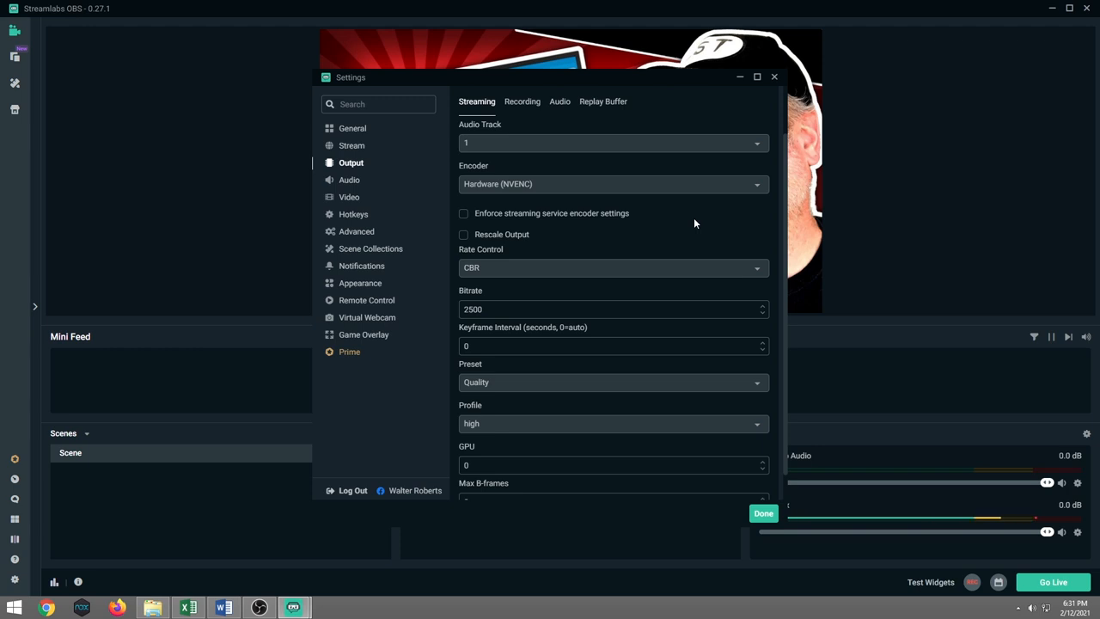
mouse_move(506, 272)
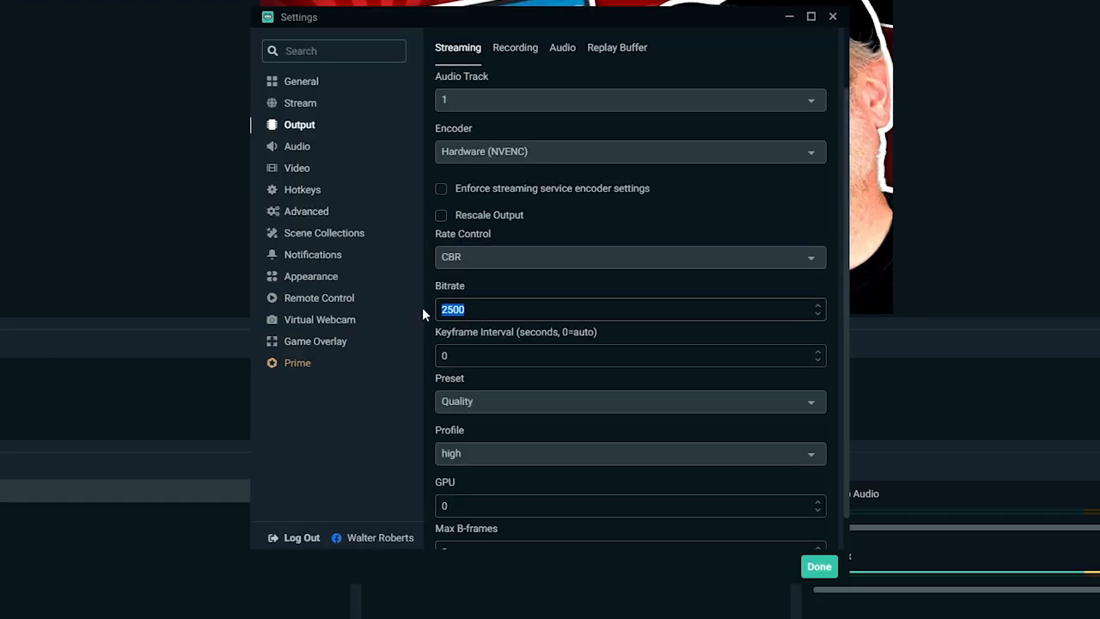
- Set the streaming bitrate to 4000
text(4000)
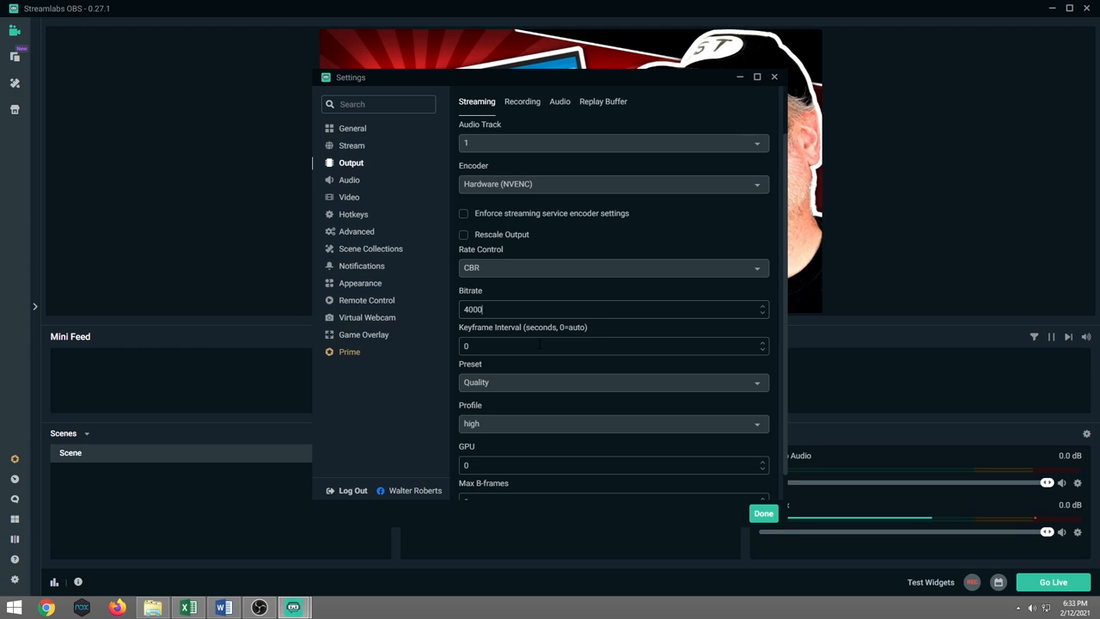
click(612, 382)
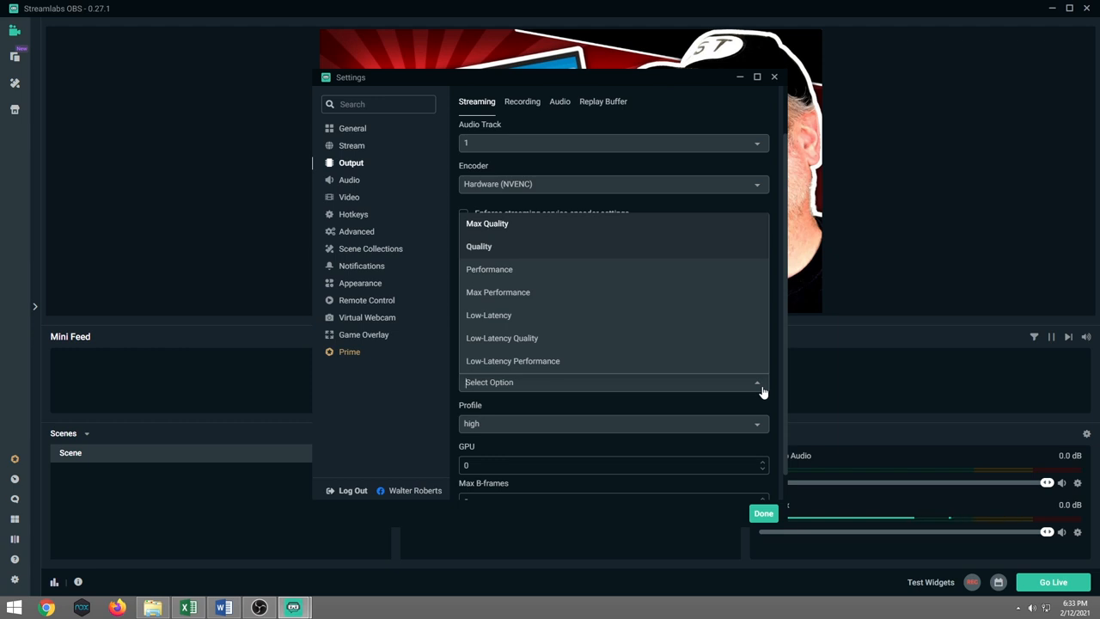
mouse_move(559, 251)
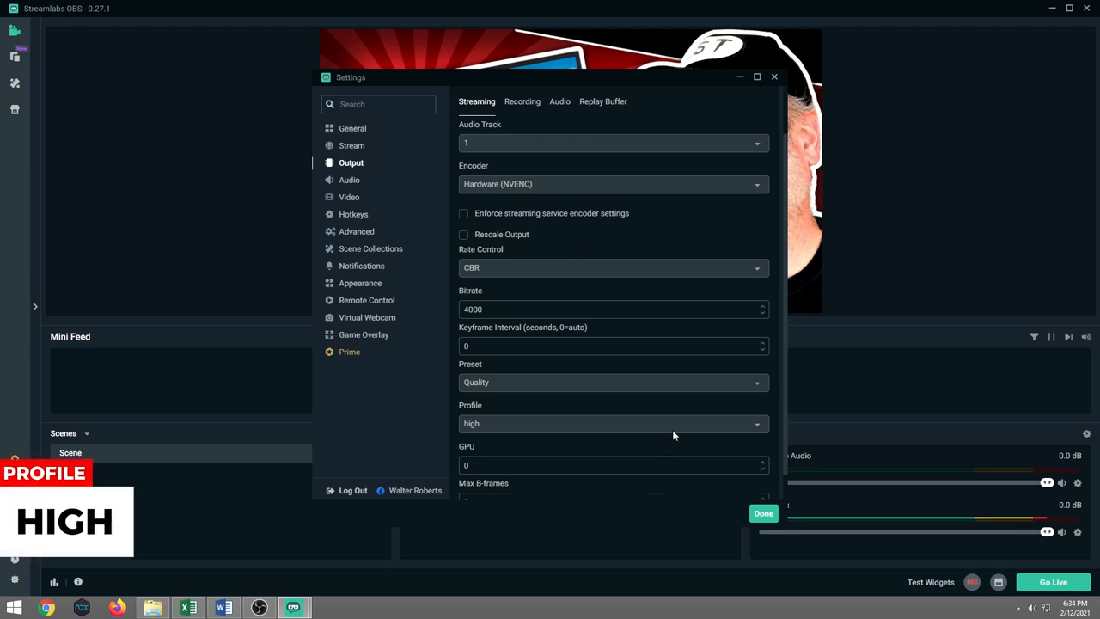
click(612, 423)
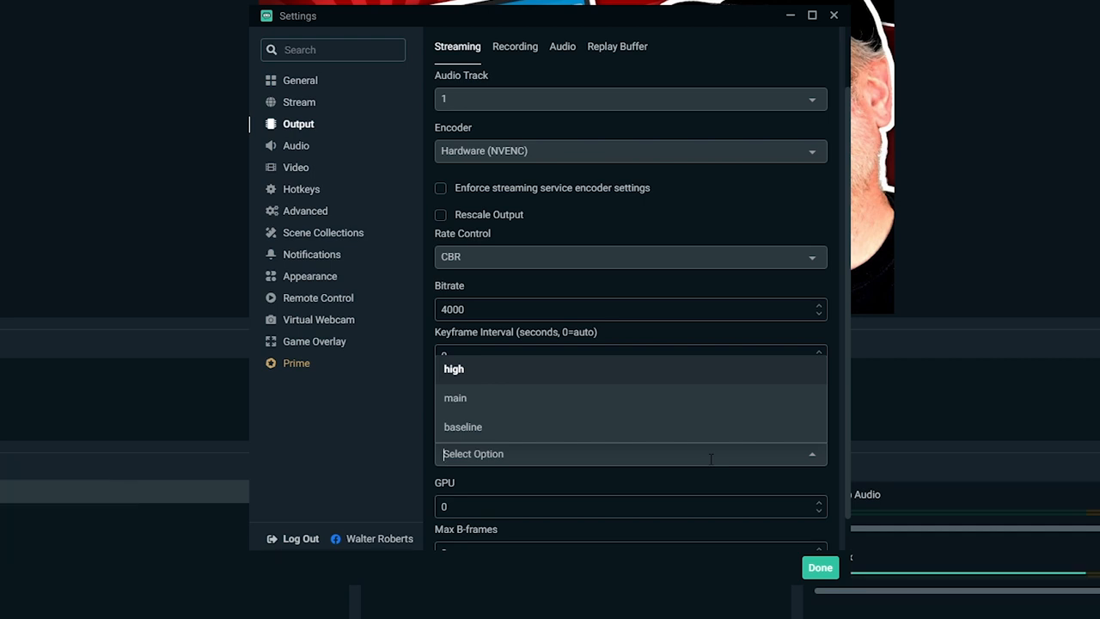
click(453, 367)
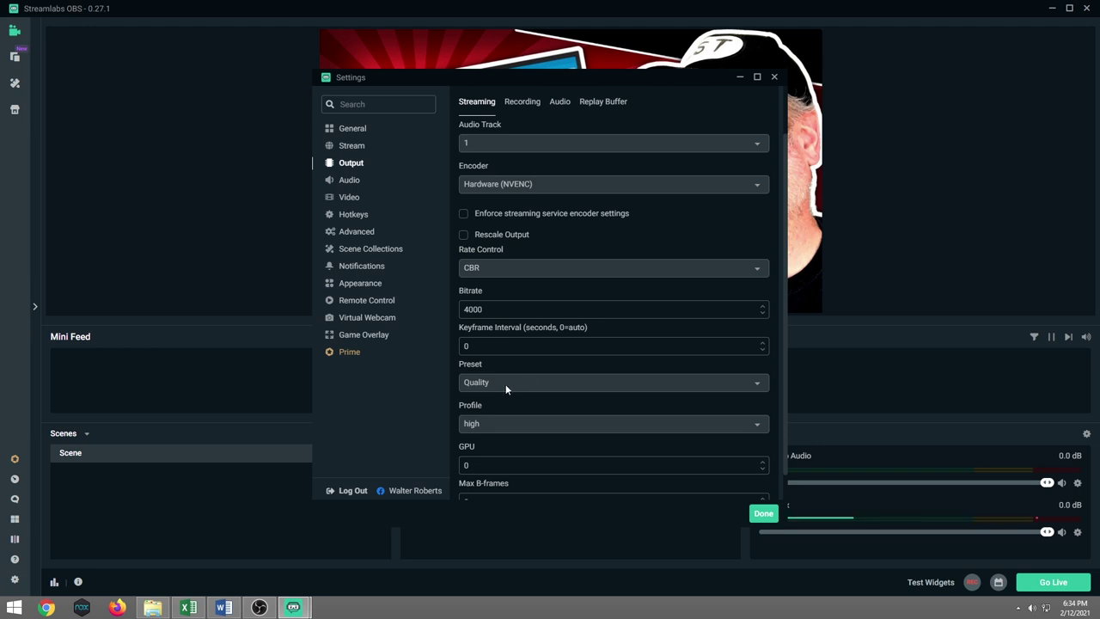
mouse_move(564, 503)
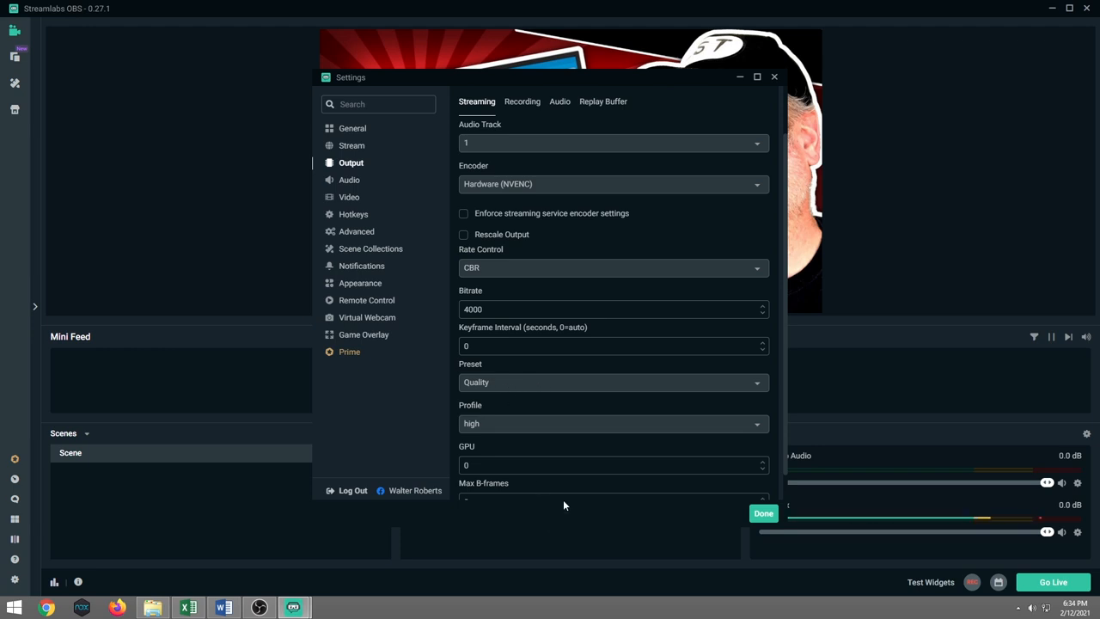
scroll(down, 3)
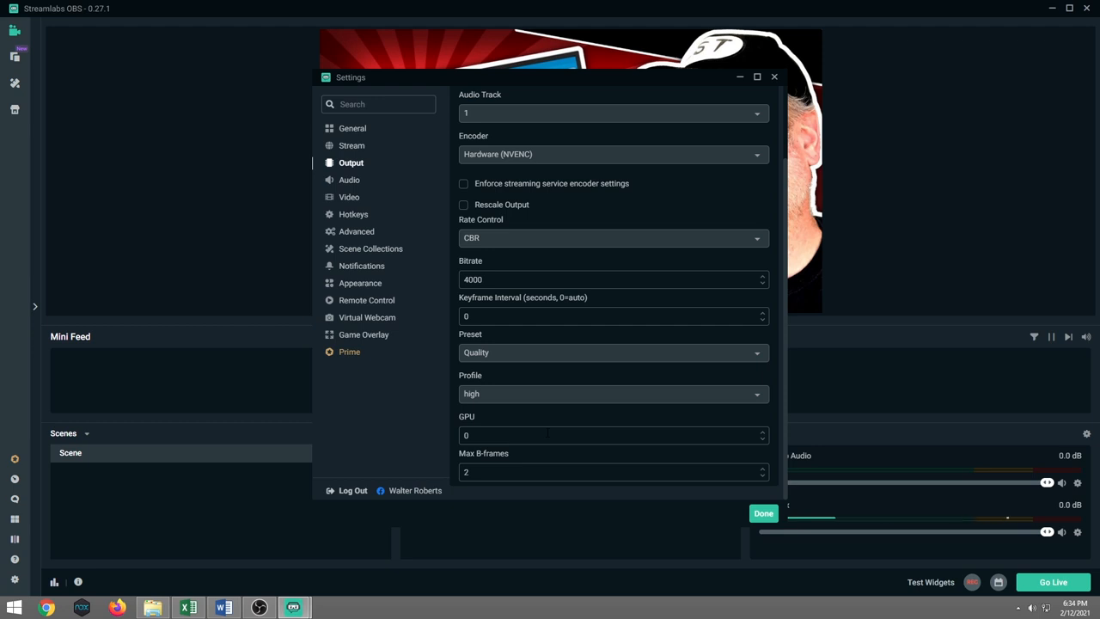
mouse_move(346, 182)
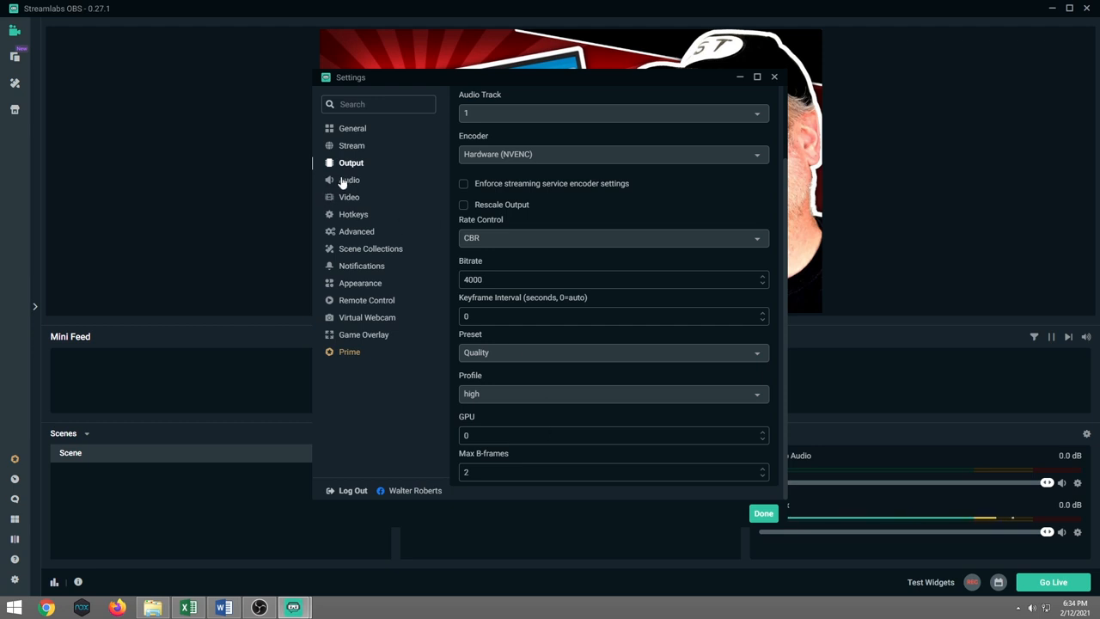
- Show the Audio settings: 44.1kHz sample rate, stereo, default desktop and mic devices
click(348, 180)
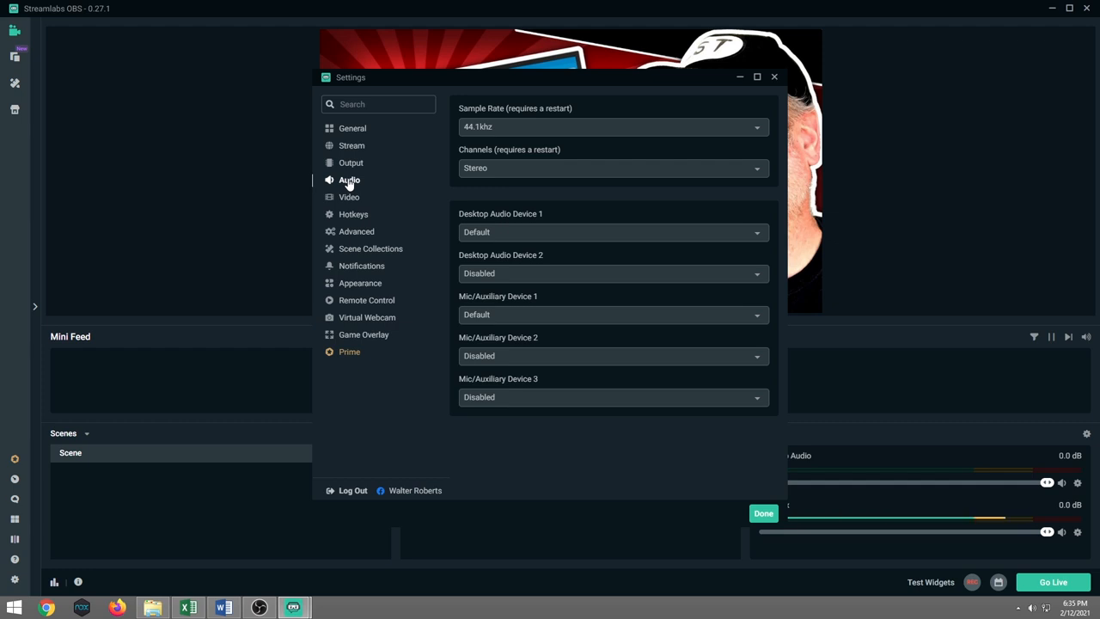
mouse_move(350, 200)
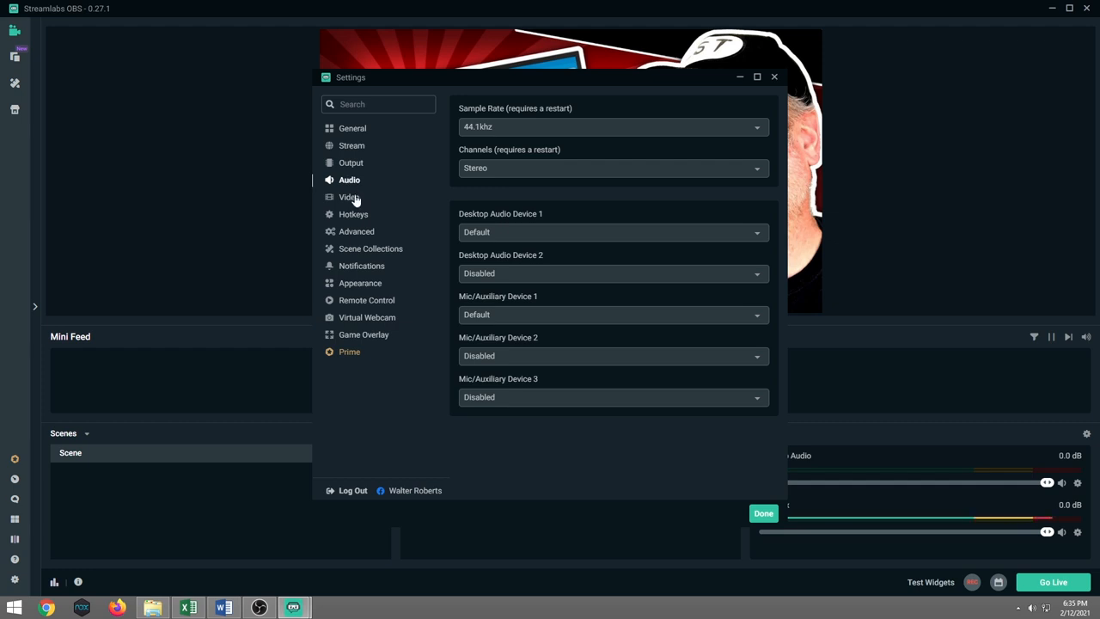
- Show the Video settings: 1920x1080 base, 1280x720 output, Bicubic filter, 30 FPS
click(350, 196)
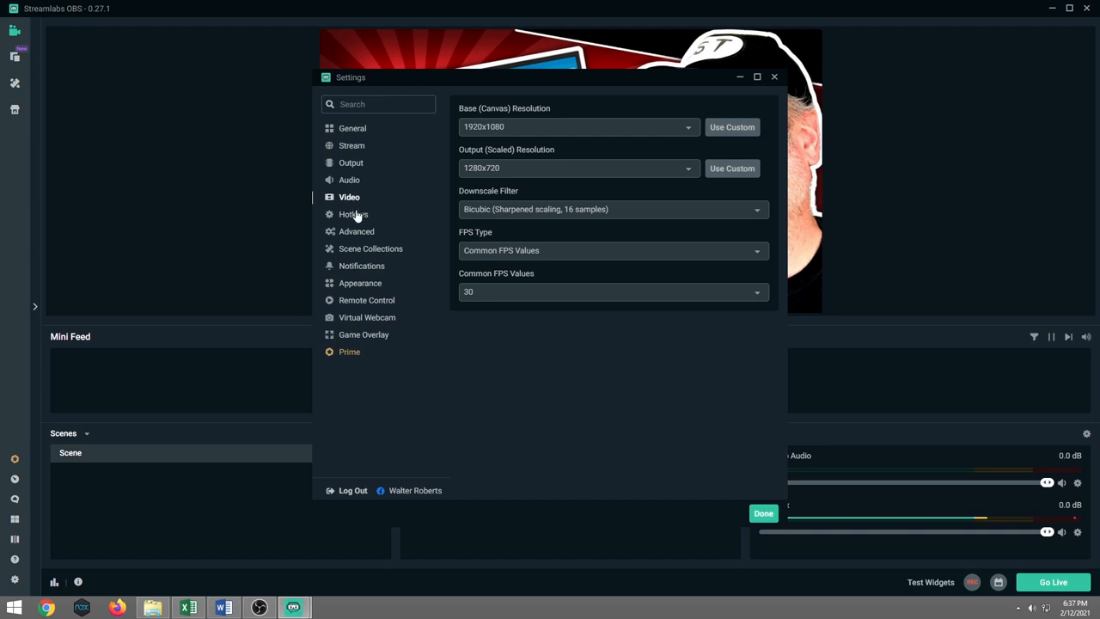
- Show the Hotkeys settings with empty streaming, recording and studio mode shortcuts
click(355, 214)
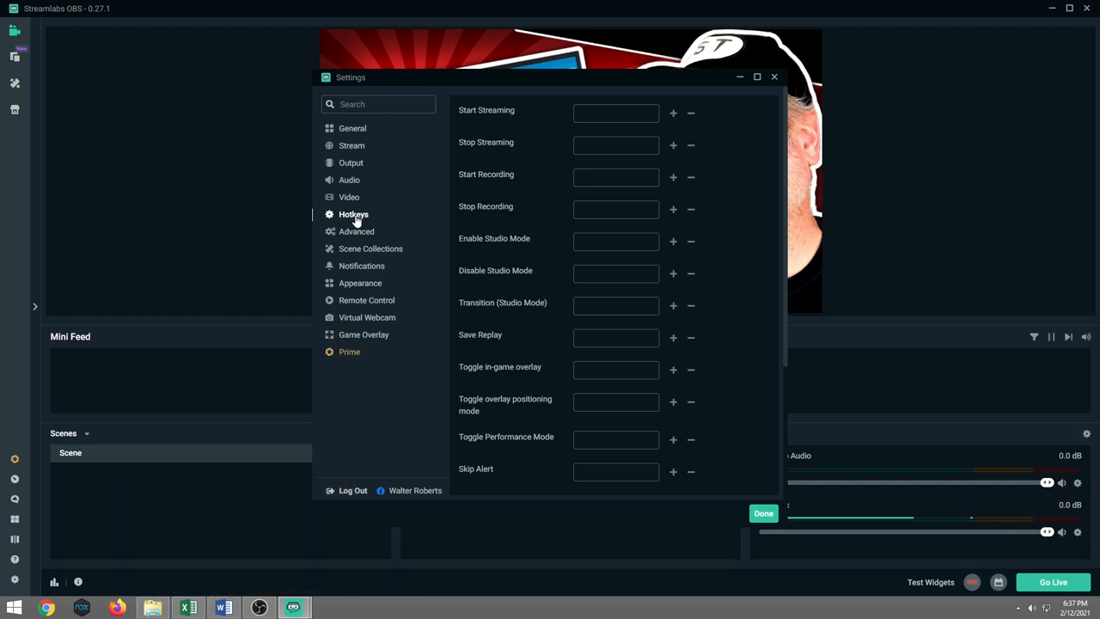
- Show the Advanced settings with NV12 color format, 601 color space and Force GPU ticked
click(356, 230)
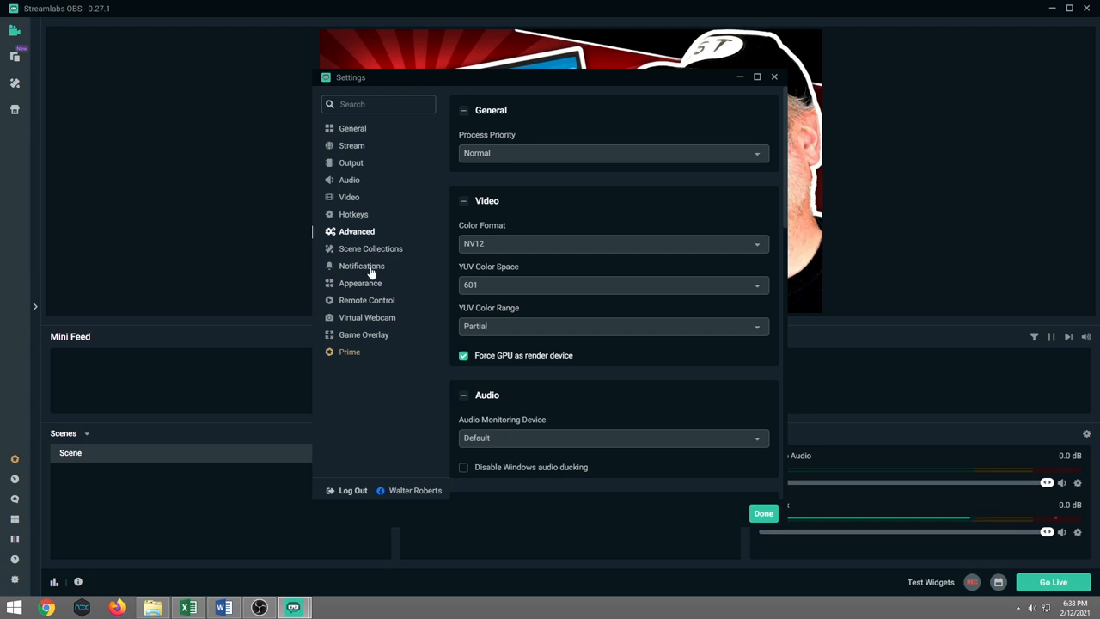
mouse_move(368, 302)
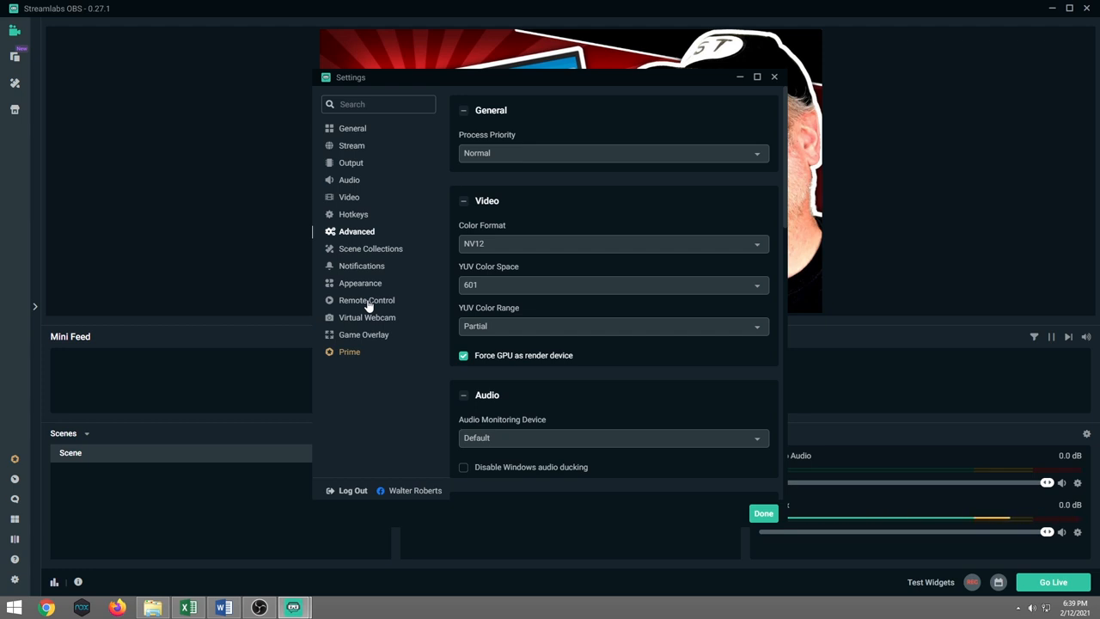
mouse_move(358, 174)
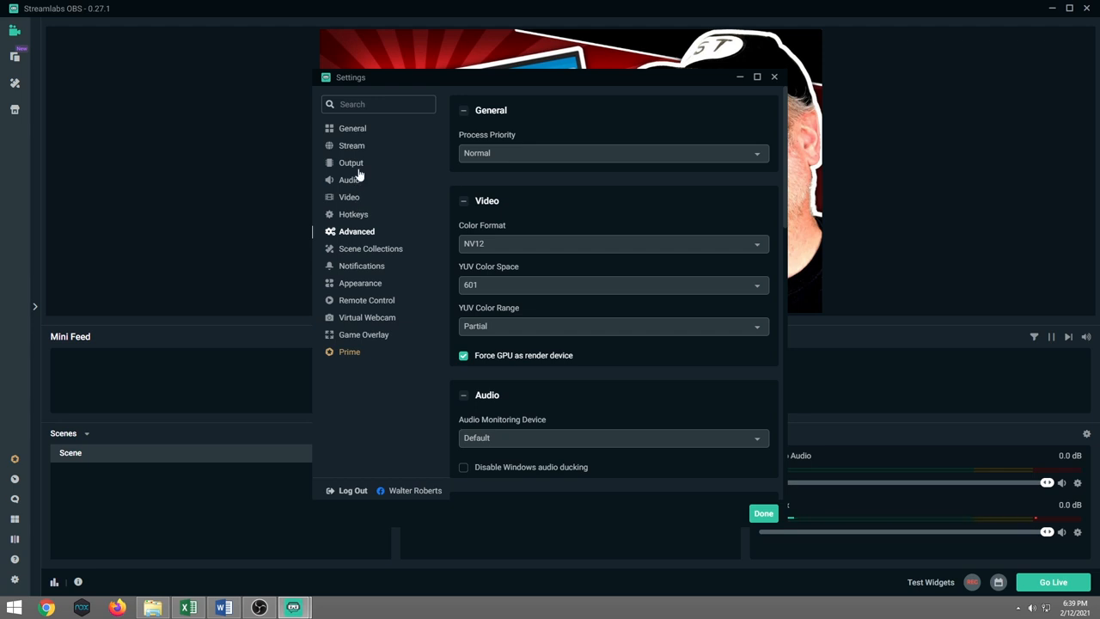
- Return to the Output settings on the Streaming tab
click(350, 161)
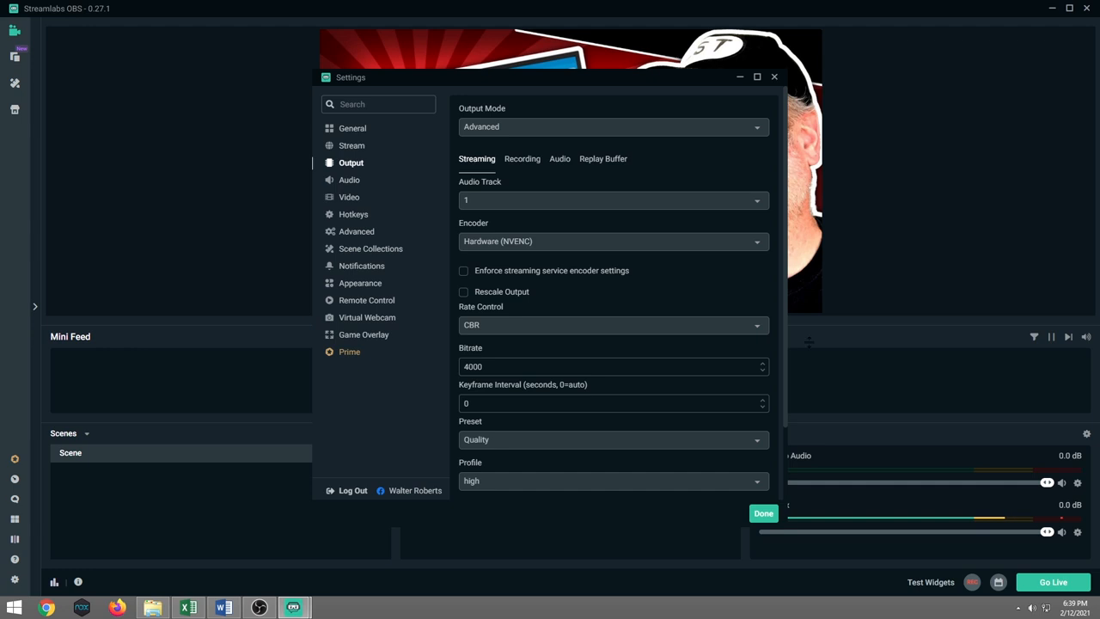
mouse_move(765, 244)
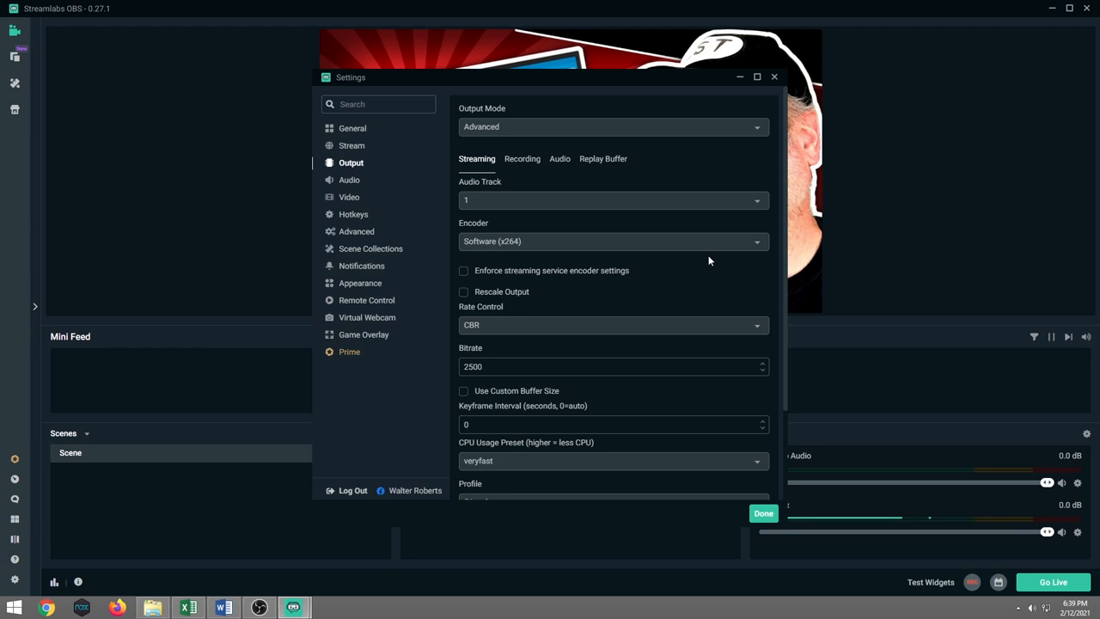
mouse_move(754, 247)
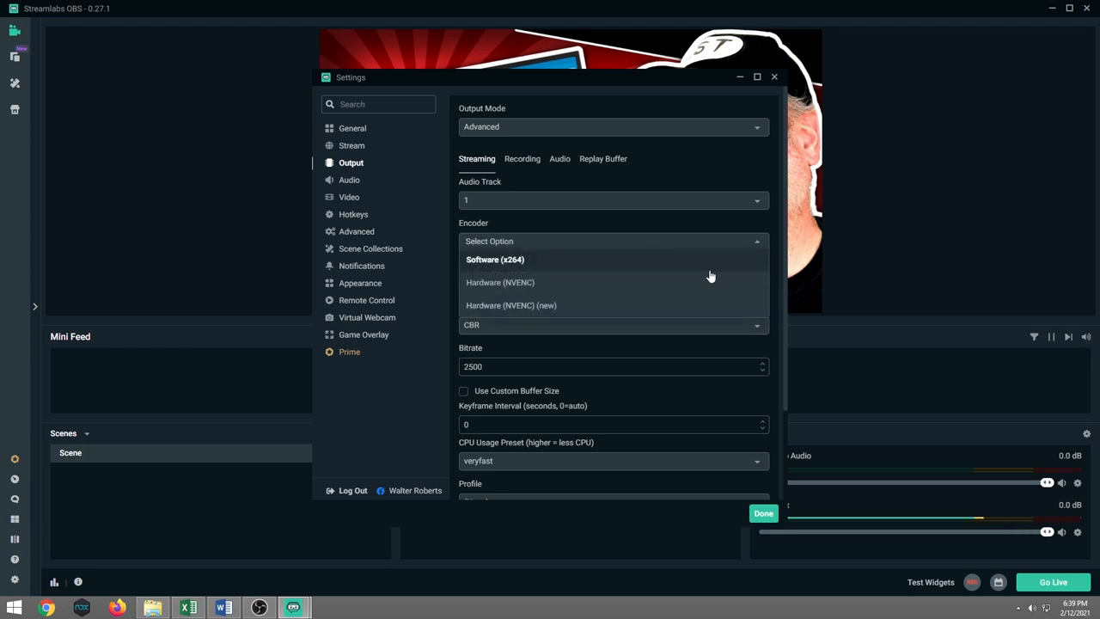
- Set the streaming encoder to Hardware (NVENC) and the bitrate to 4000
click(500, 282)
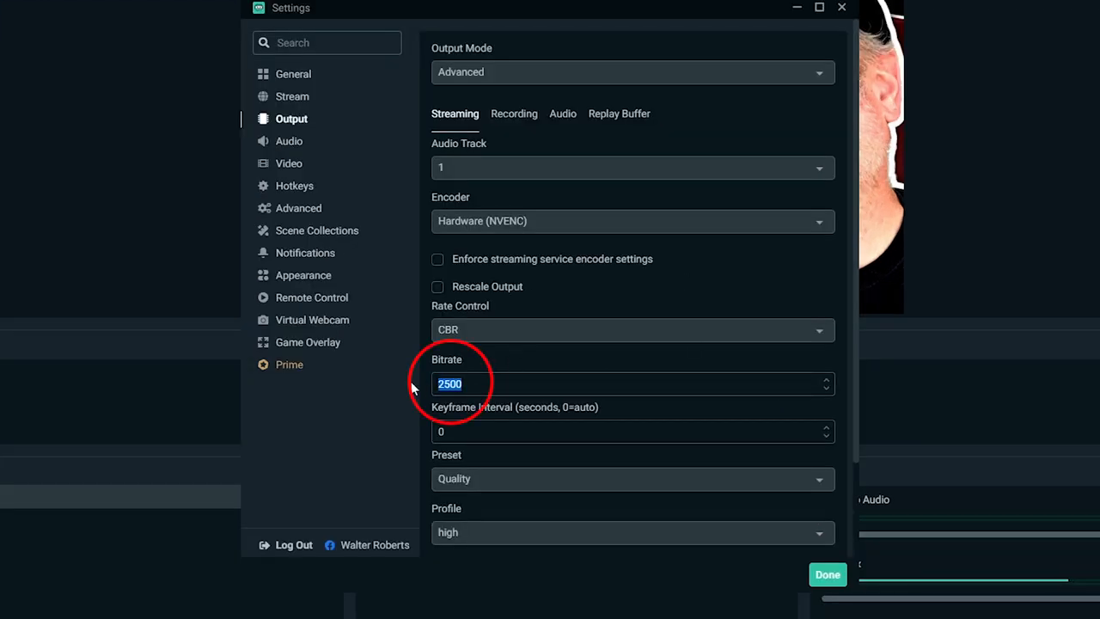
text(4000)
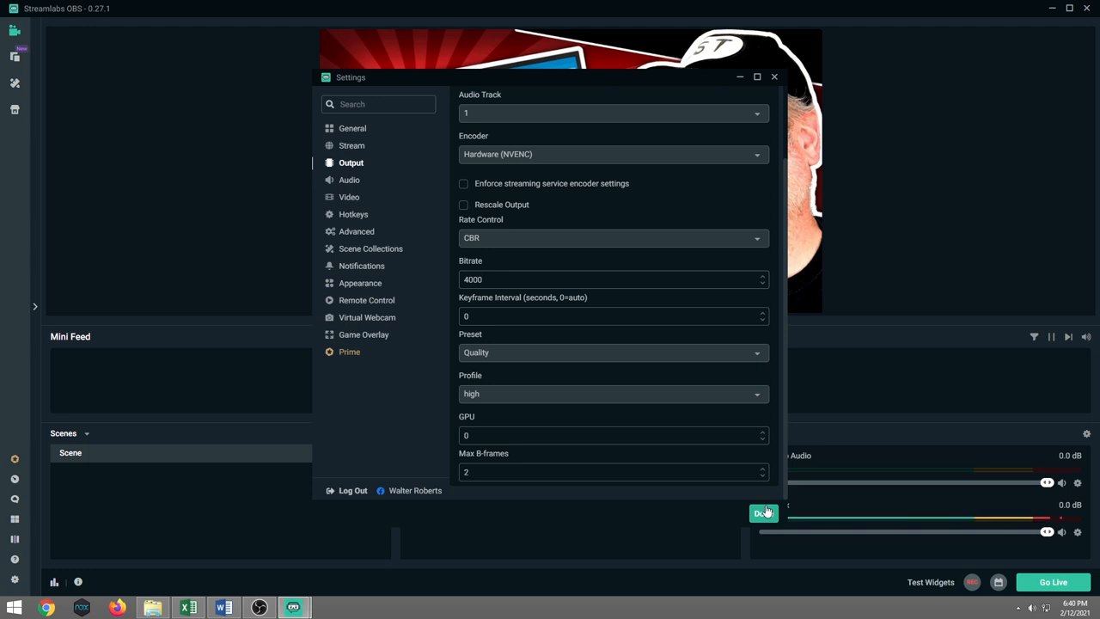
- Confirm Output uses Hardware NVENC, CBR, bitrate 4000, then leave Settings for the scene preview
click(608, 279)
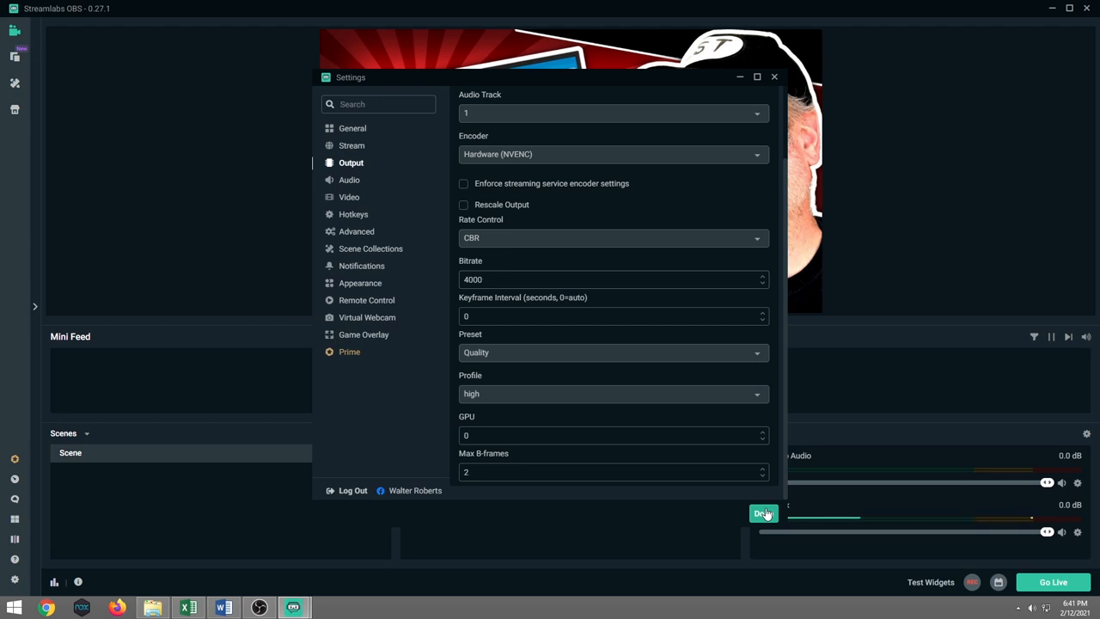
click(612, 278)
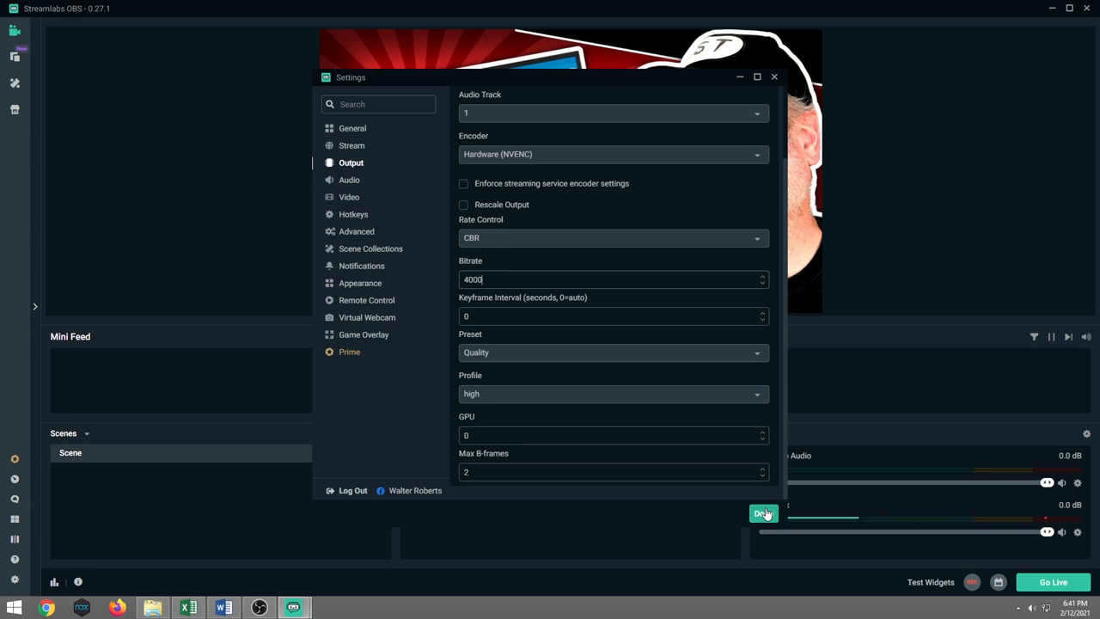
click(759, 512)
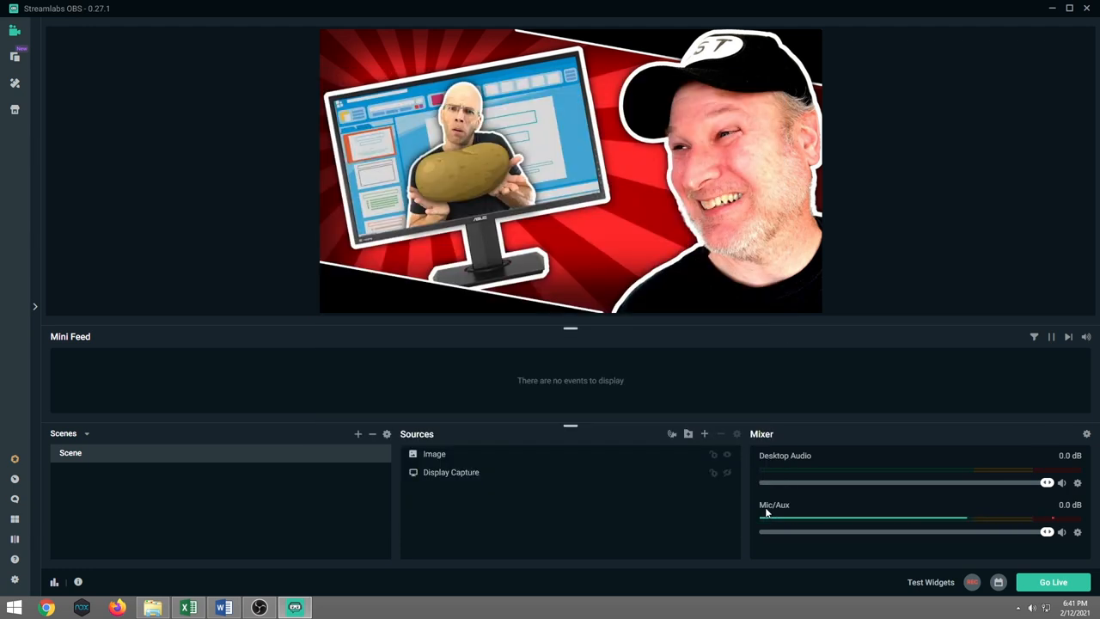